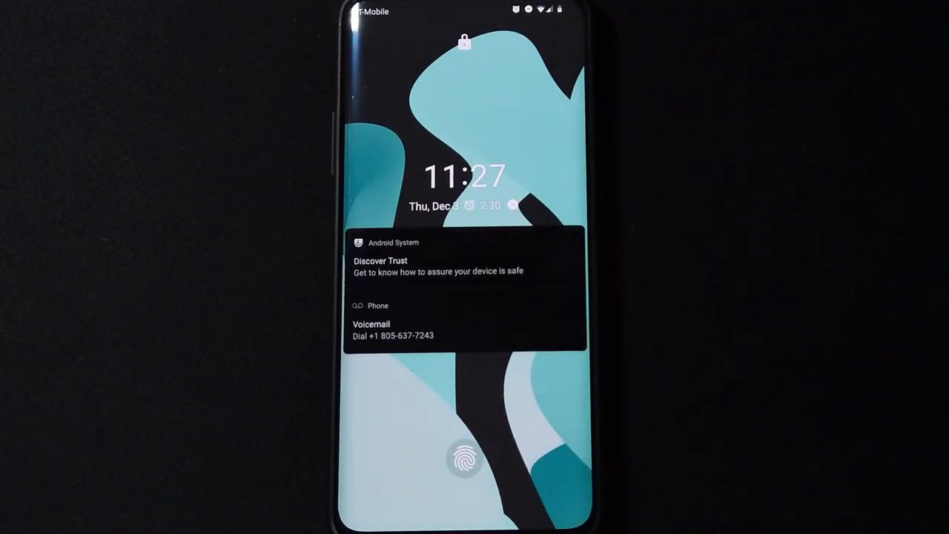
# Unlock the phone and reach Default apps with Pixel Launcher as the home app
pyautogui.click(462, 458)
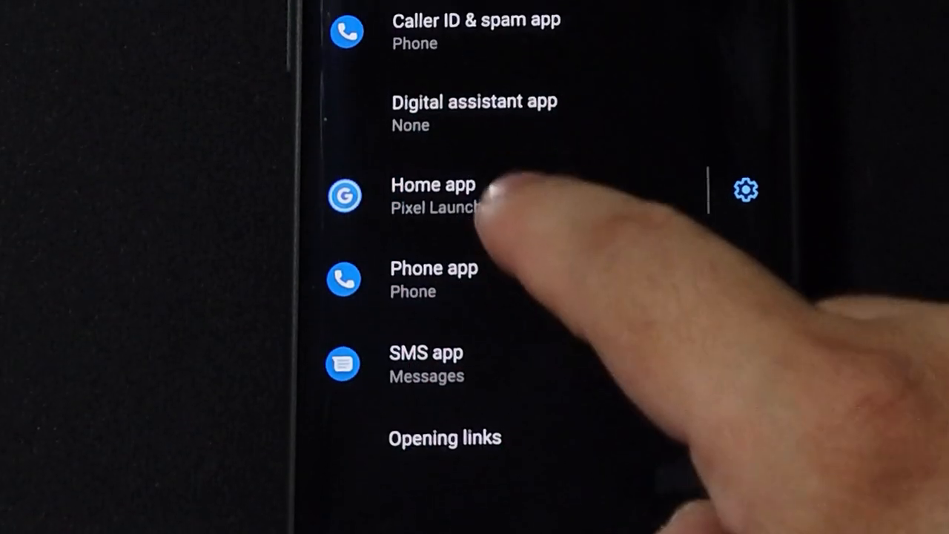
# Leave Settings and bring up the full app drawer on the home screen
pyautogui.click(433, 195)
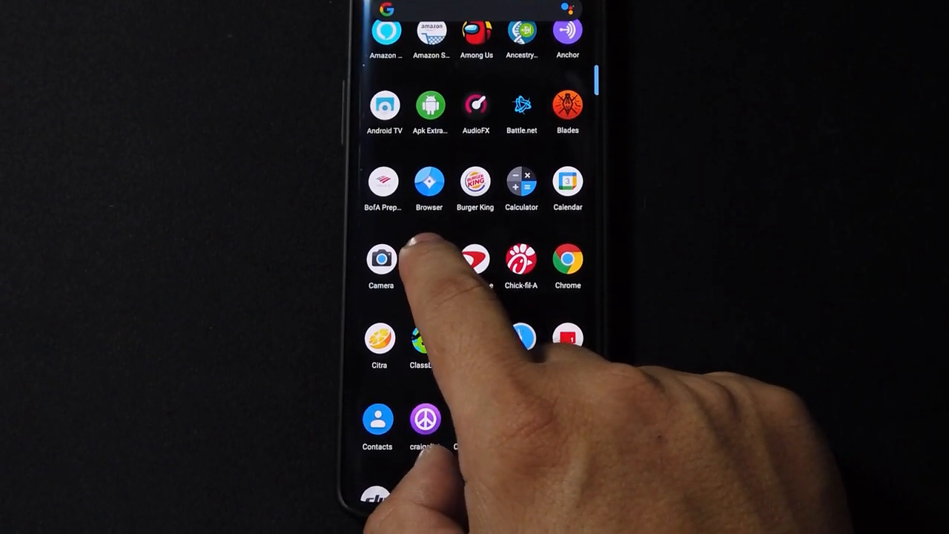
# Return to the home screen and launch the Settings app at its main category list
pyautogui.click(380, 258)
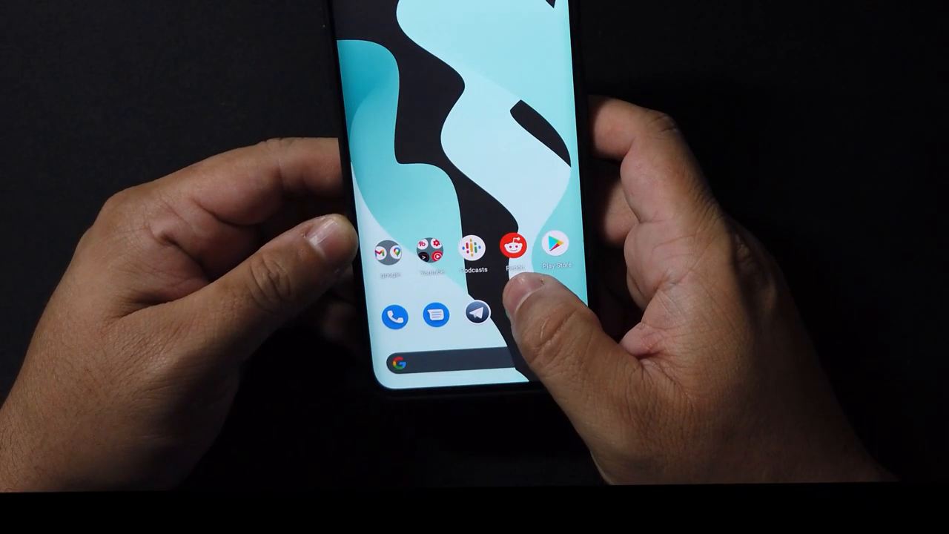
pyautogui.scroll(3)
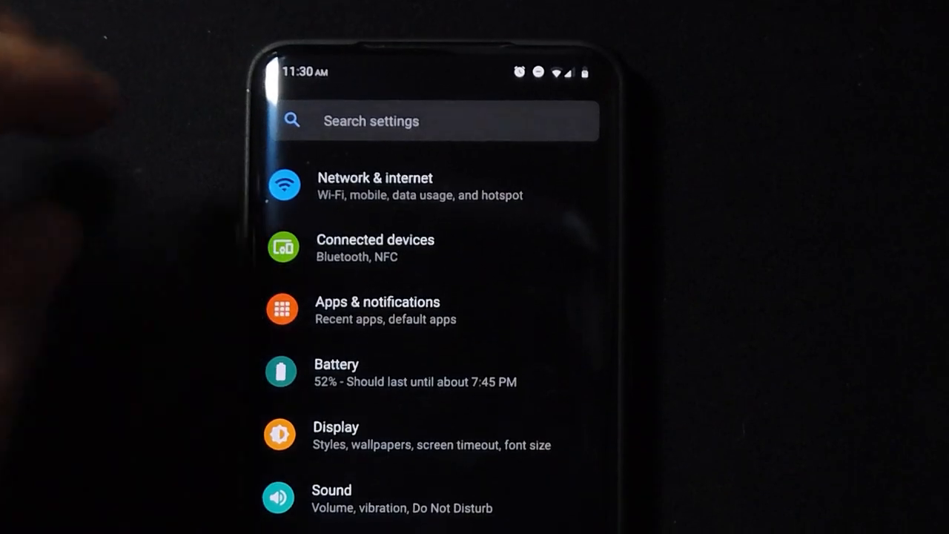
# Browse Network & internet advanced options and Wi-Fi calling, then reach the Battery page at 52%
pyautogui.click(377, 186)
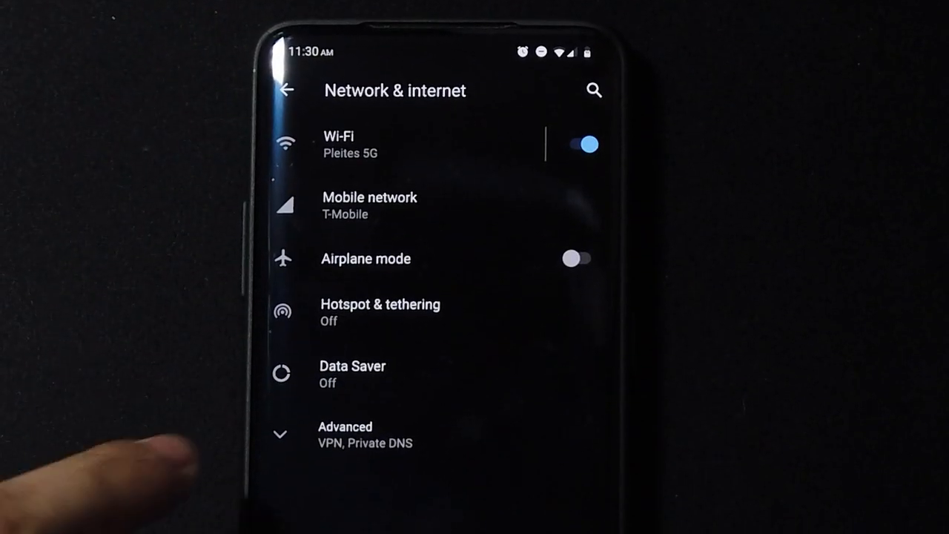
pyautogui.click(345, 436)
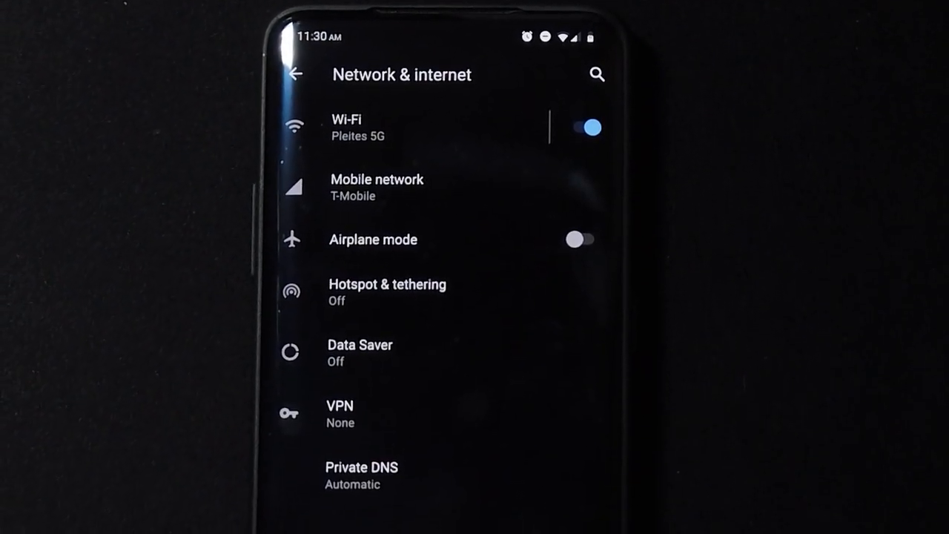
pyautogui.click(377, 187)
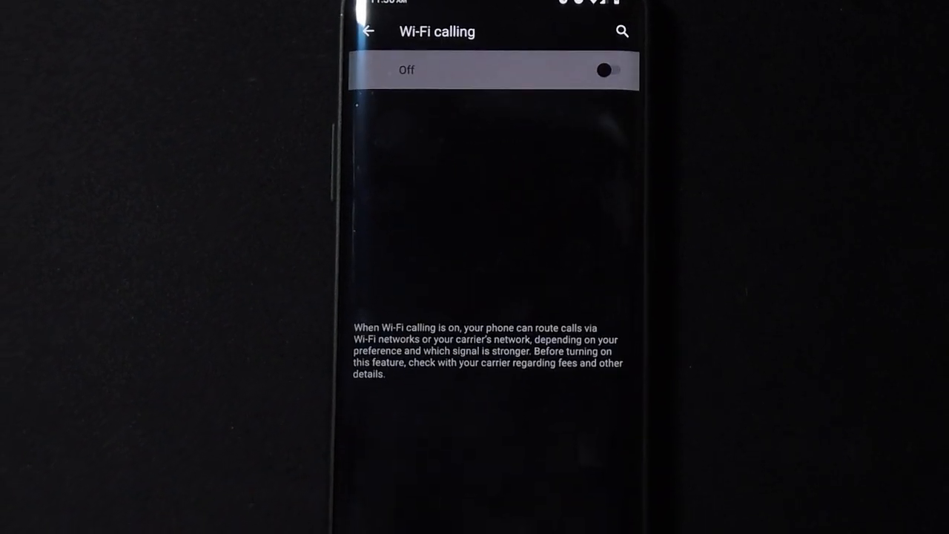
pyautogui.click(605, 69)
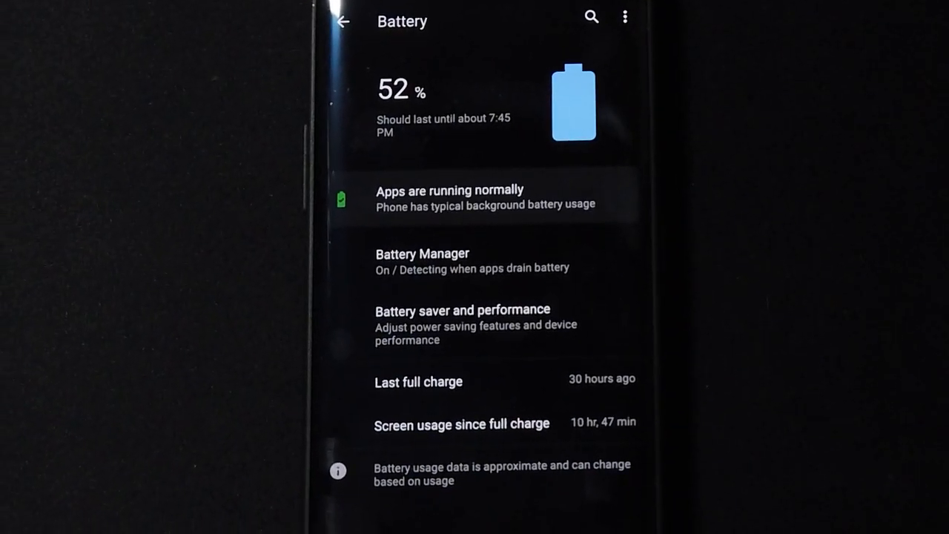
# Go back from Battery to the main Settings category list
pyautogui.click(345, 21)
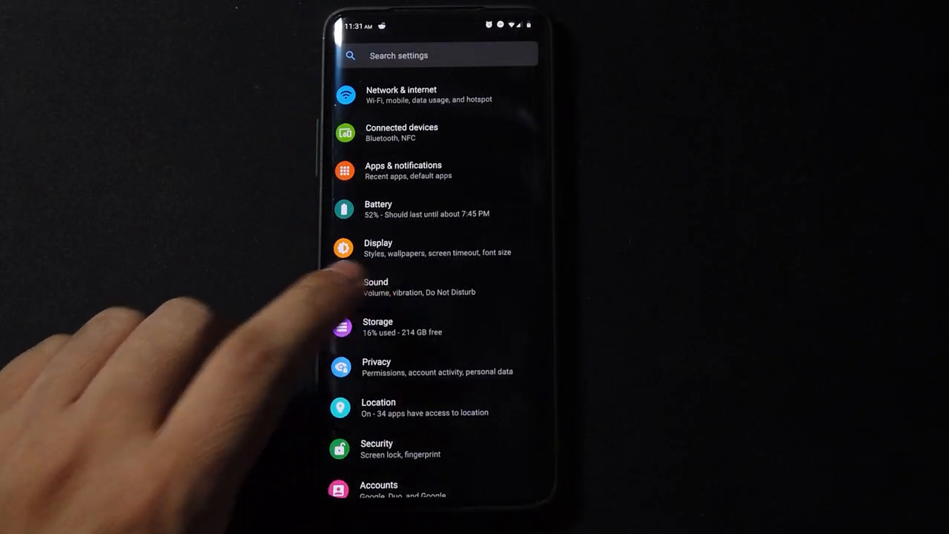
pyautogui.click(376, 286)
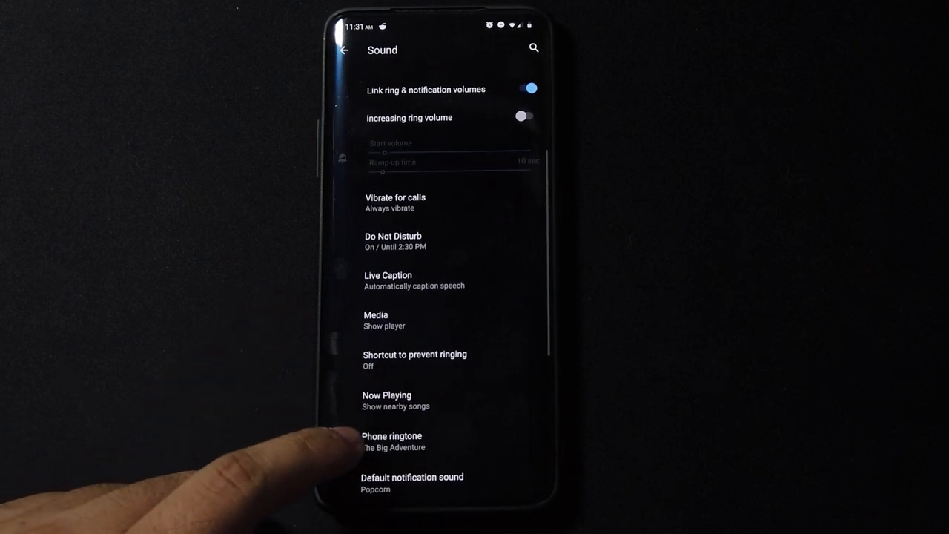
pyautogui.scroll(-3)
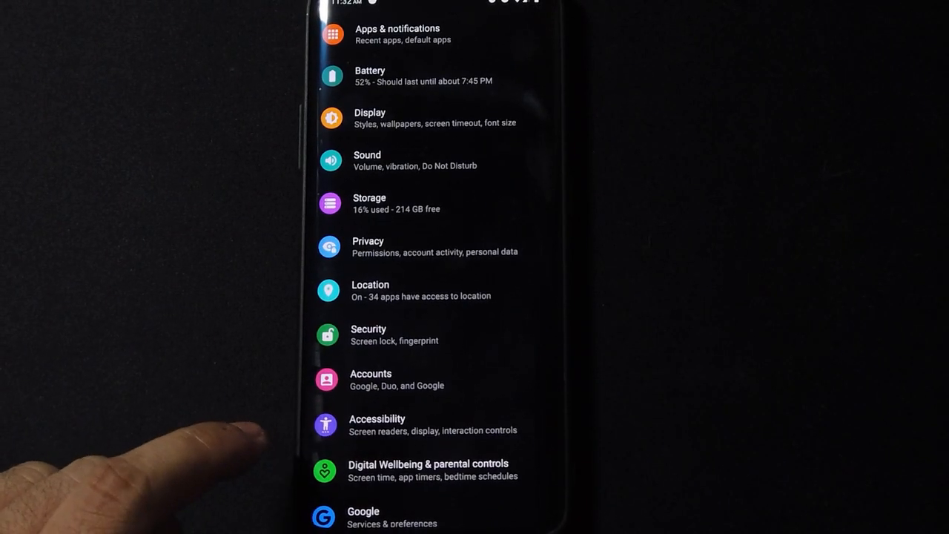
# Expand System's advanced options and reach the Buttons page for navigation, power and volume
pyautogui.scroll(-3)
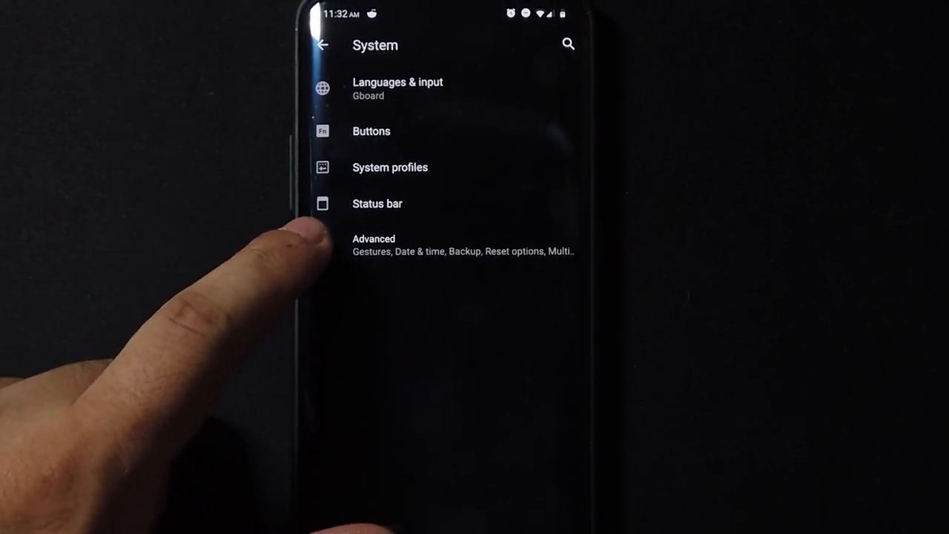
pyautogui.click(373, 244)
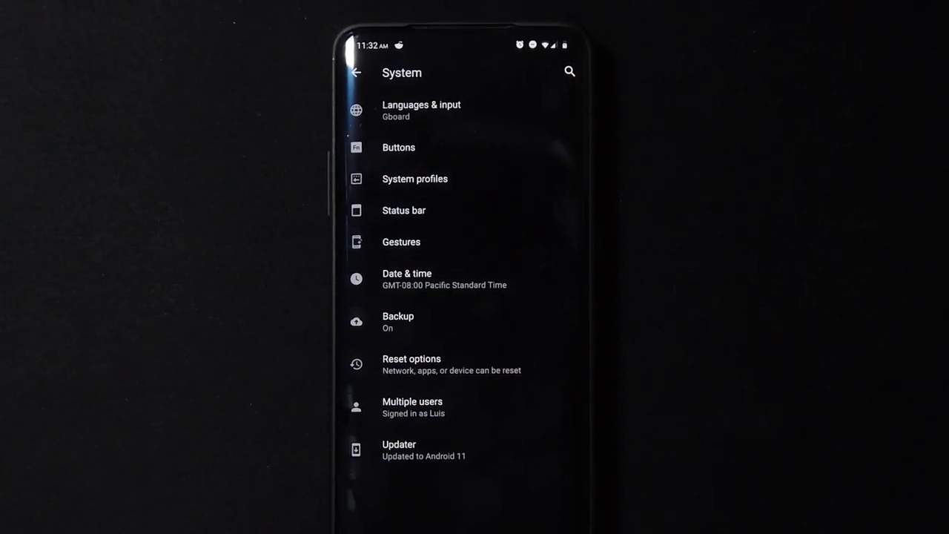
pyautogui.click(397, 146)
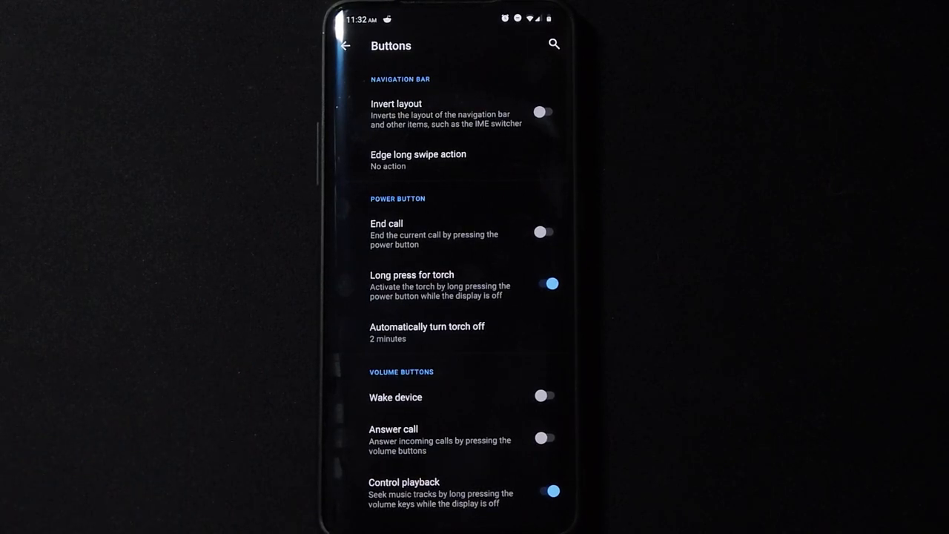
# Scroll through the Buttons extras, return to System and reach the Status bar page
pyautogui.scroll(-3)
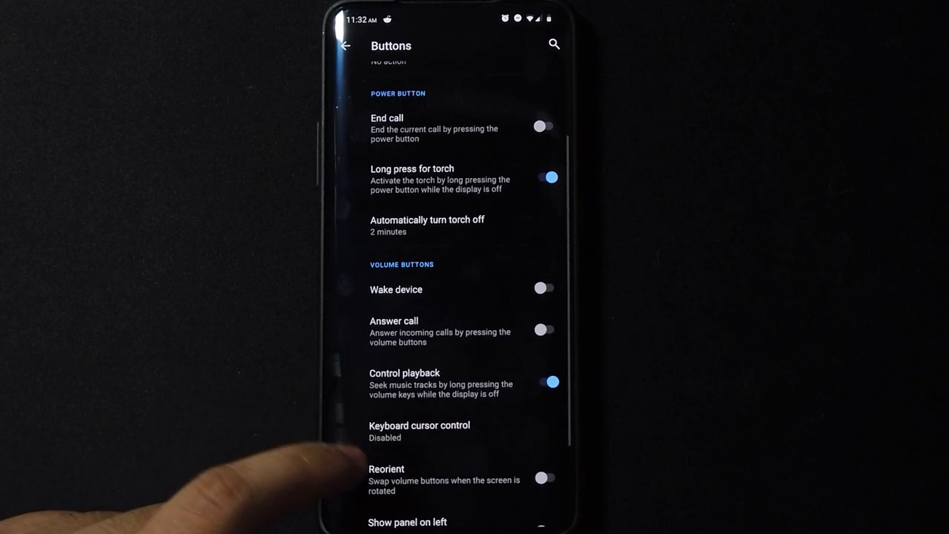
pyautogui.scroll(-3)
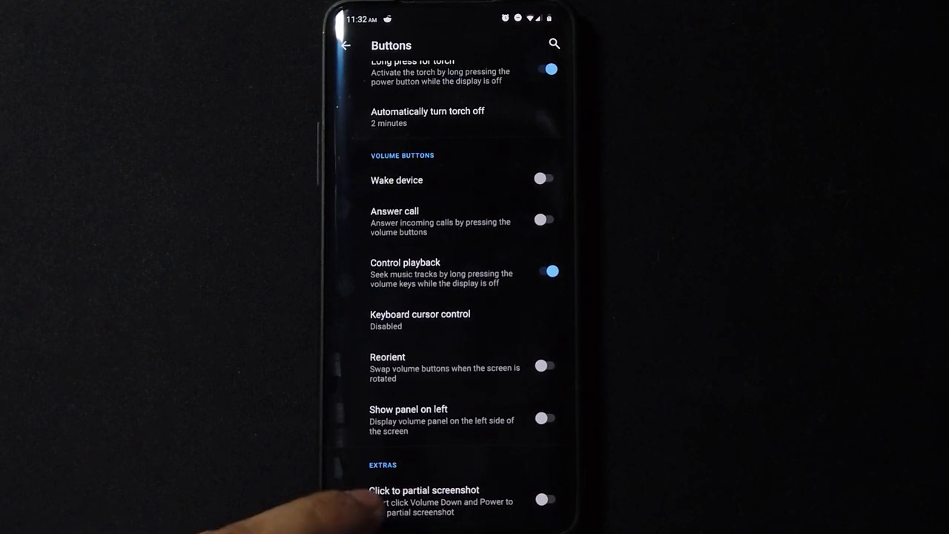
pyautogui.click(344, 44)
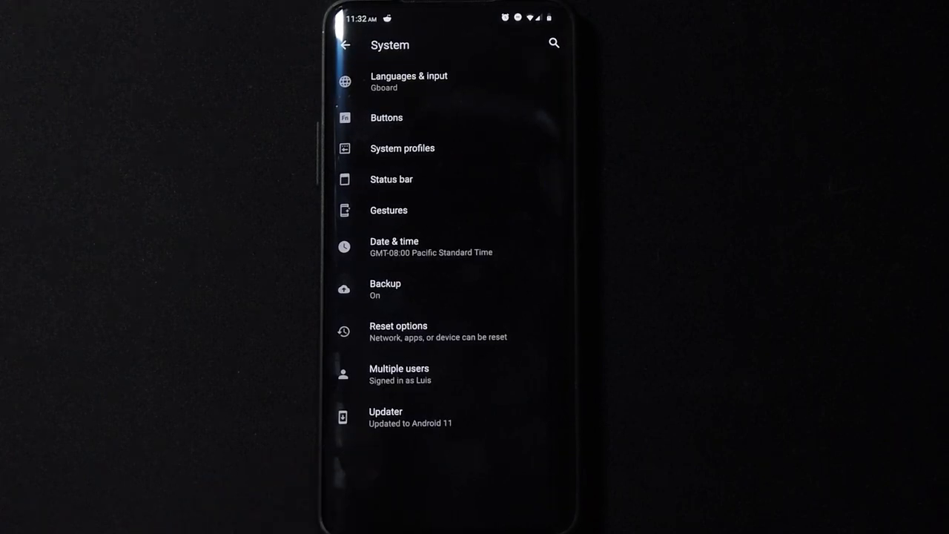
pyautogui.click(392, 178)
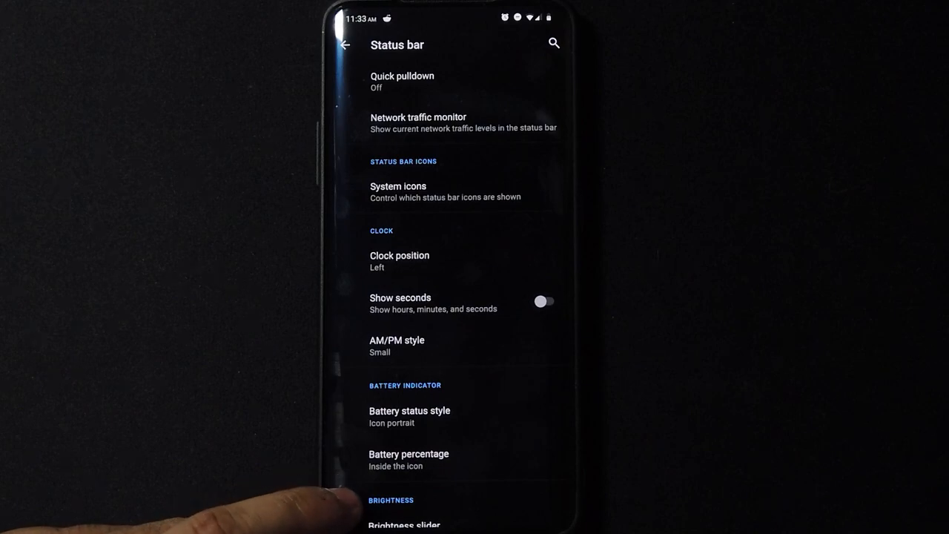
pyautogui.scroll(-3)
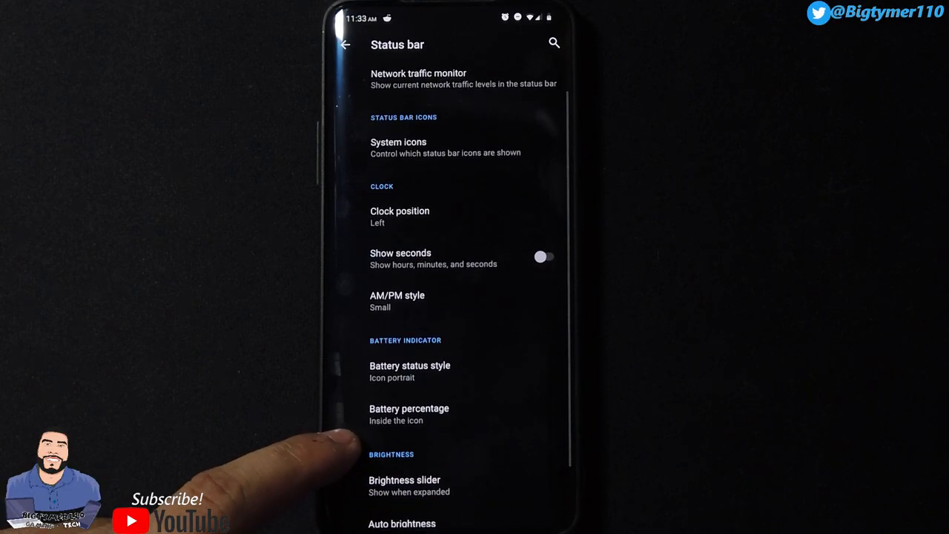
pyautogui.click(399, 210)
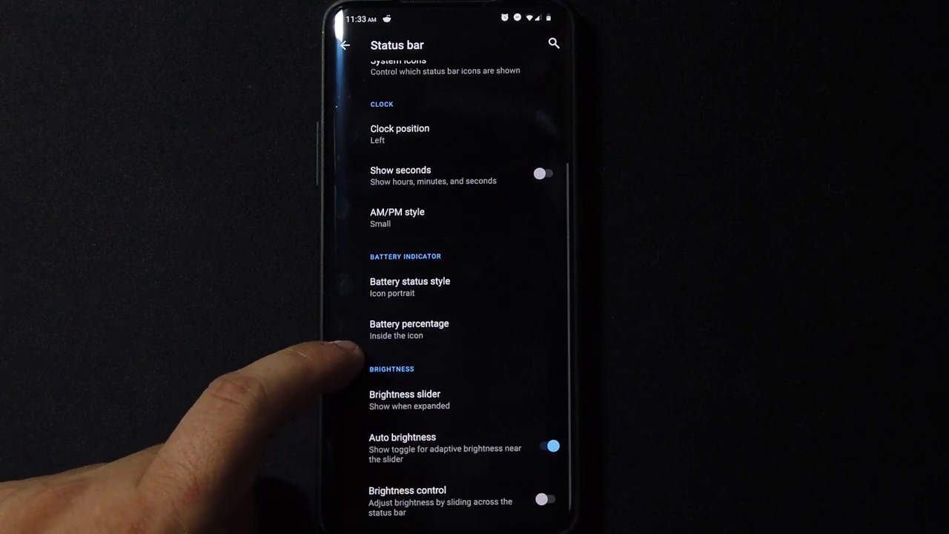
pyautogui.click(409, 287)
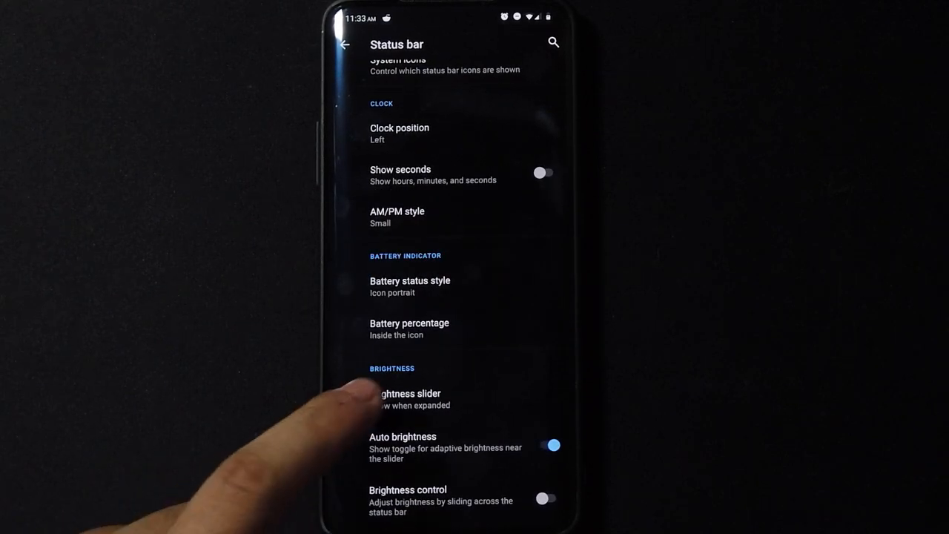
pyautogui.click(405, 400)
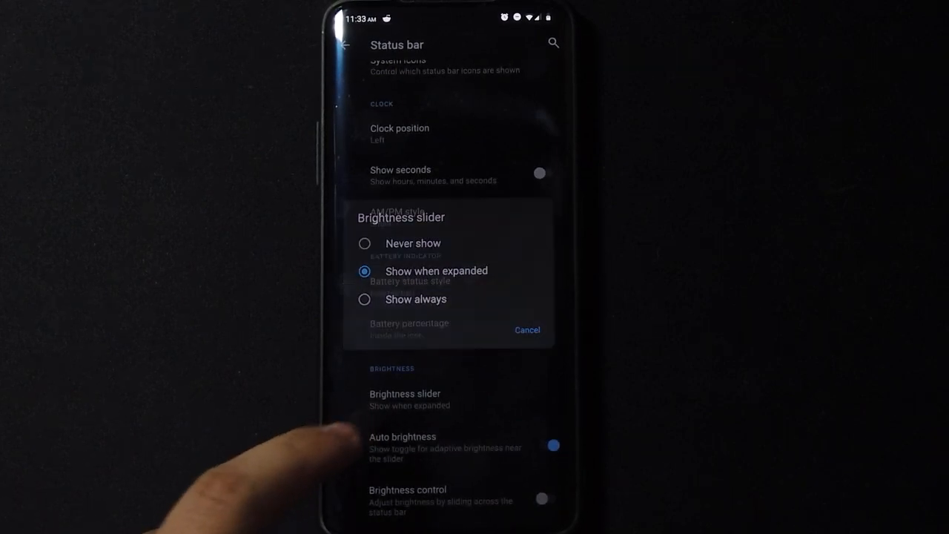
pyautogui.click(528, 329)
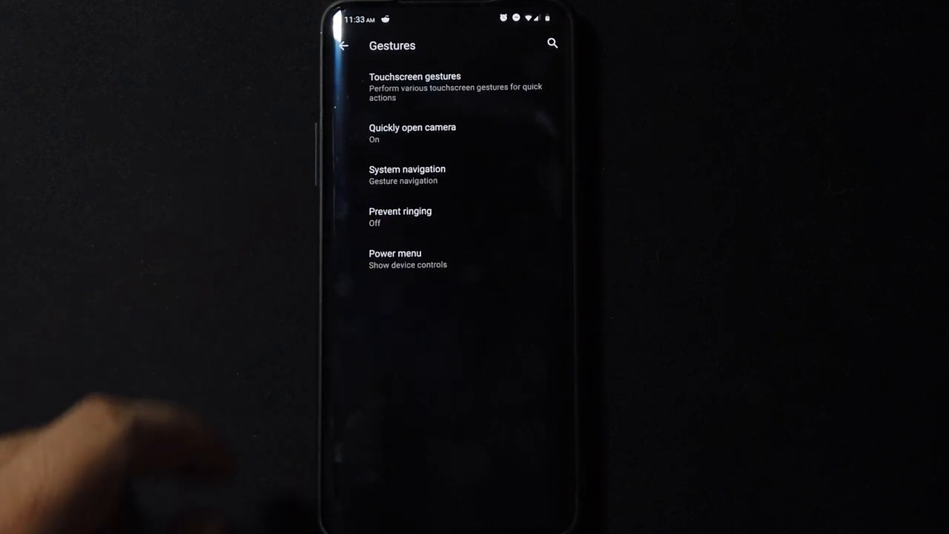
# View Touchscreen gestures and System navigation's gesture settings, then reach the Power menu page
pyautogui.click(413, 82)
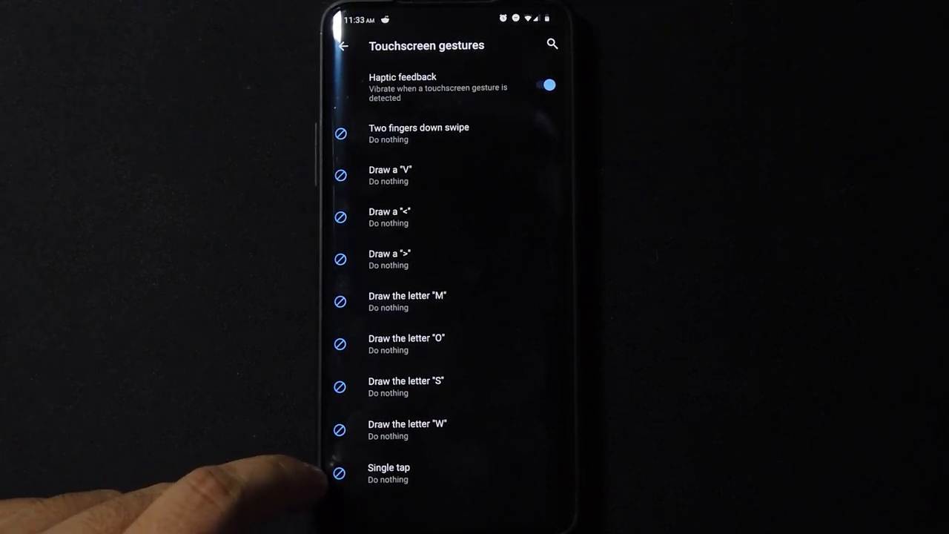
pyautogui.click(345, 46)
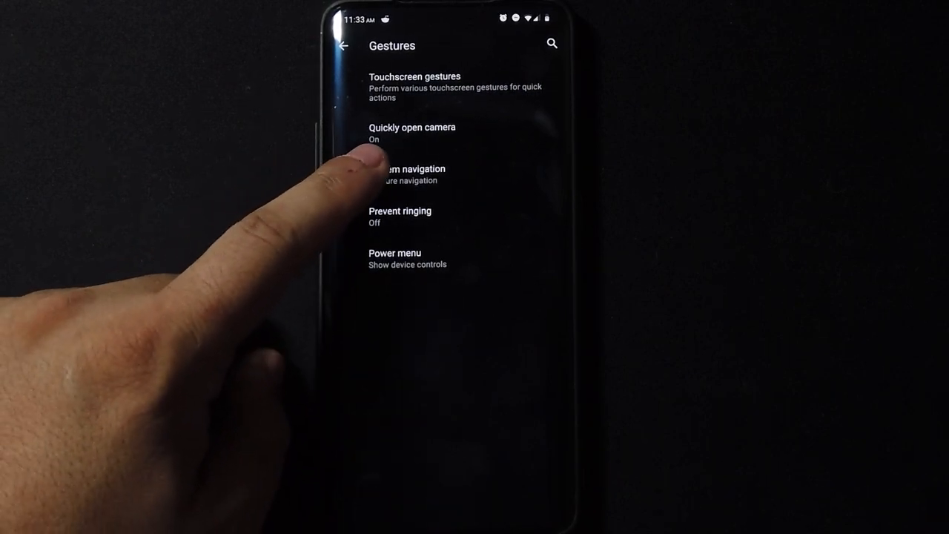
pyautogui.click(408, 169)
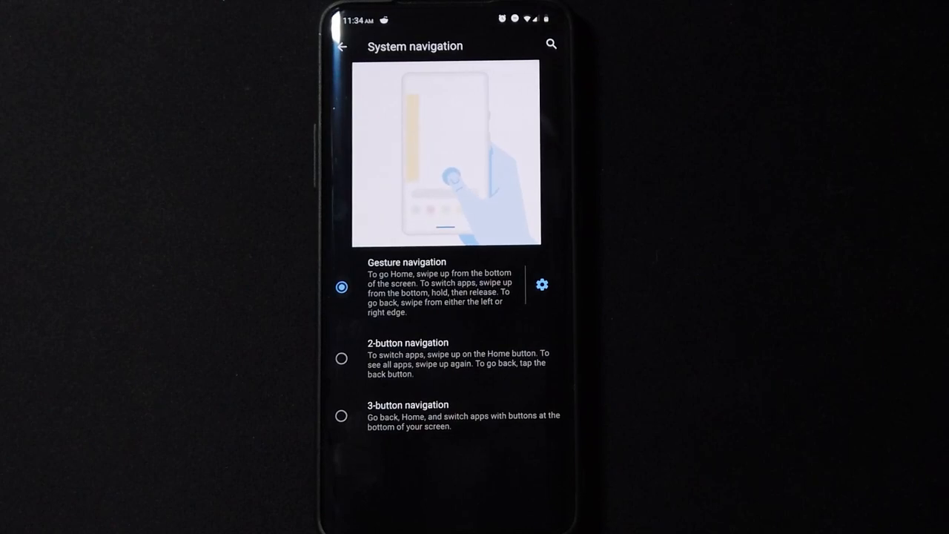
pyautogui.click(541, 284)
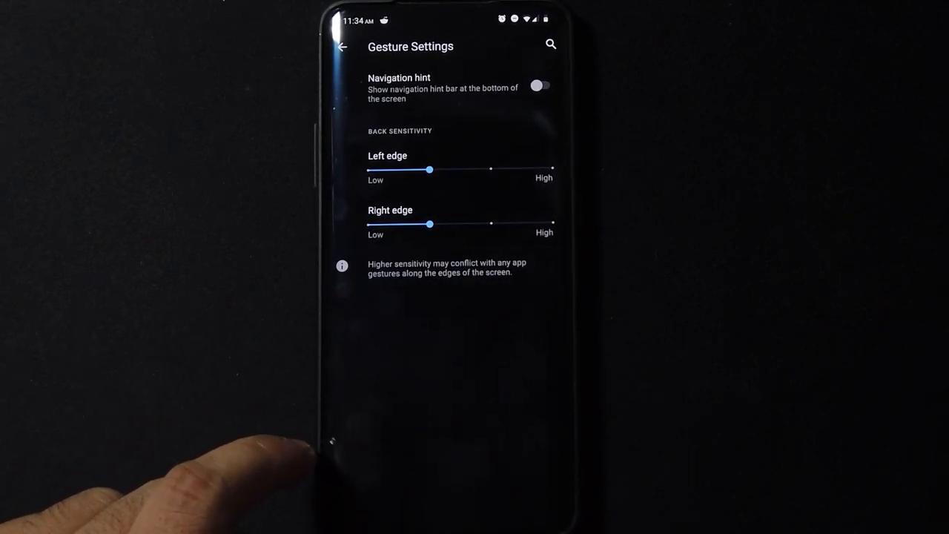
pyautogui.click(344, 46)
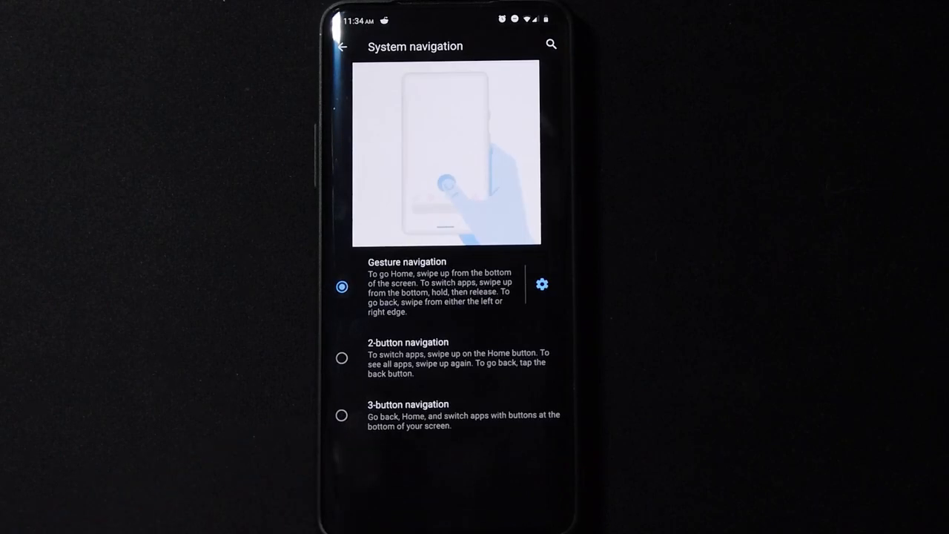
pyautogui.click(341, 46)
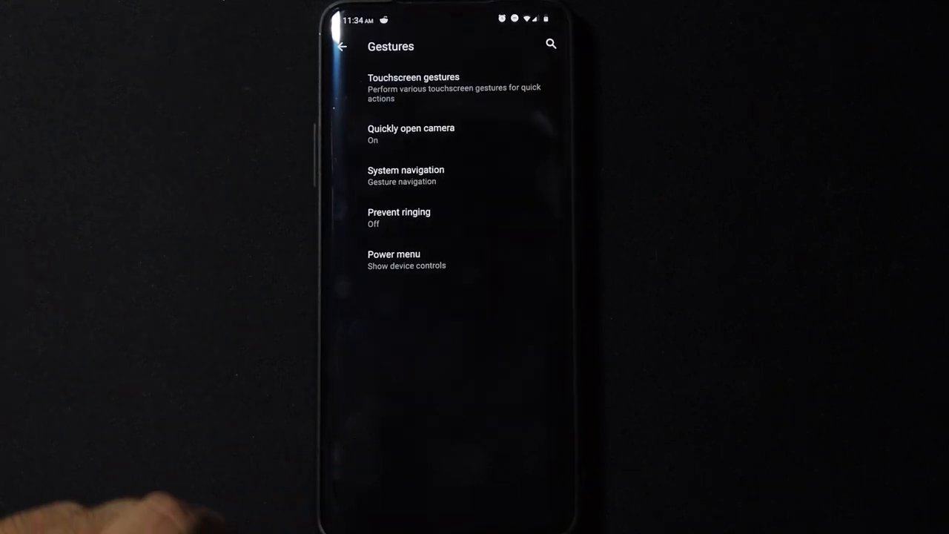
pyautogui.click(394, 260)
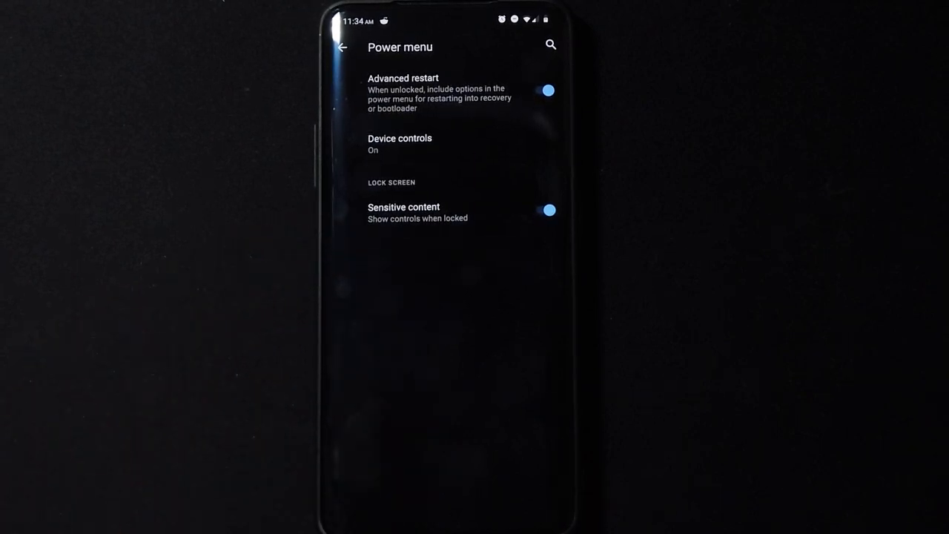
# Exit Settings to the home screen and show the app drawer again
pyautogui.click(343, 46)
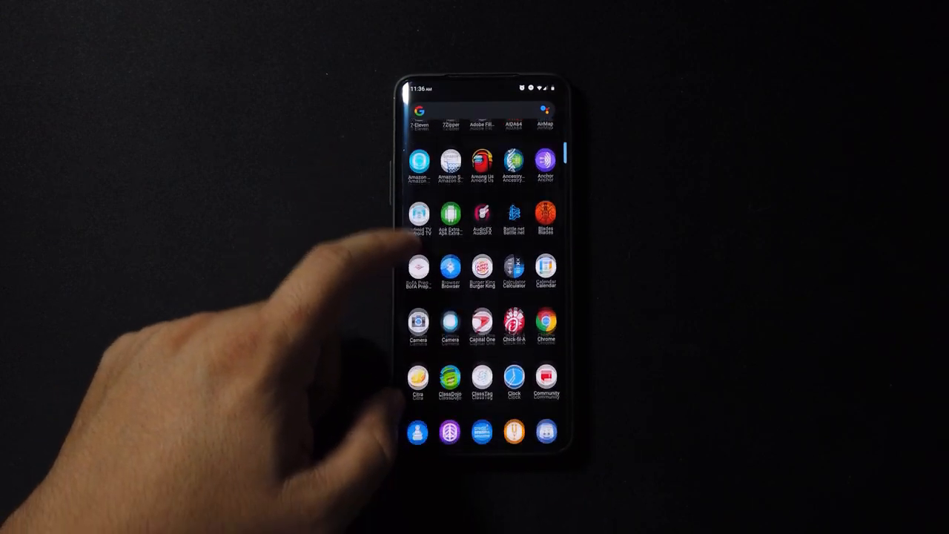
# Check Magisk's home status and Superuser list, then launch an nPerf full speed test
pyautogui.scroll(-3)
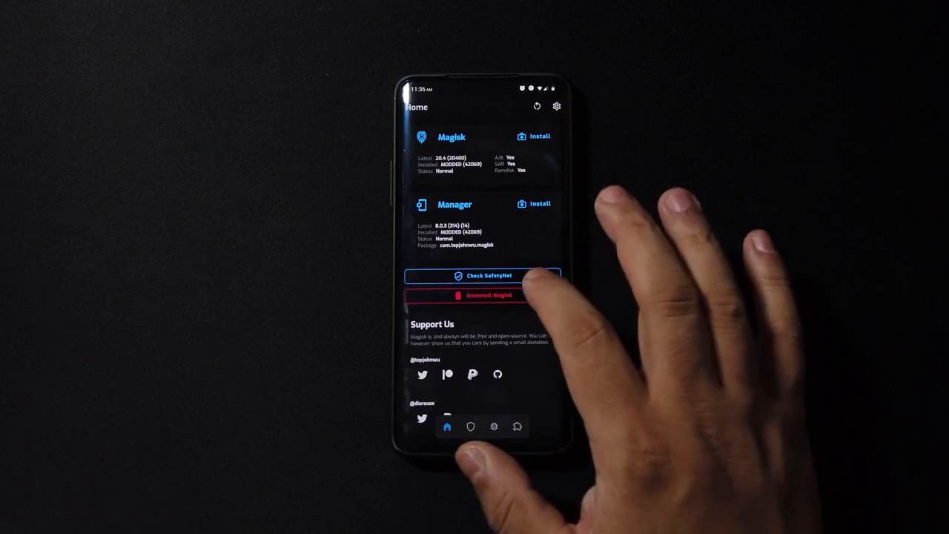
pyautogui.click(483, 274)
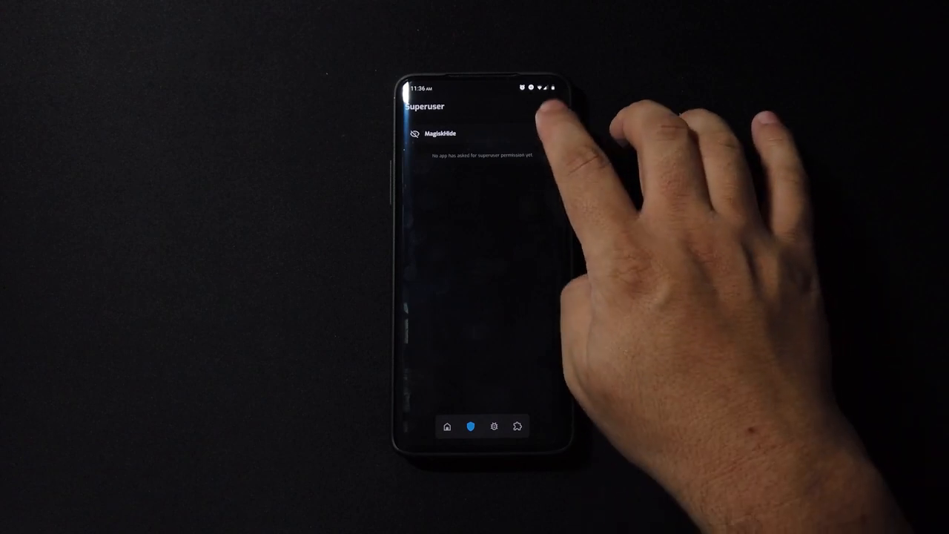
pyautogui.click(439, 134)
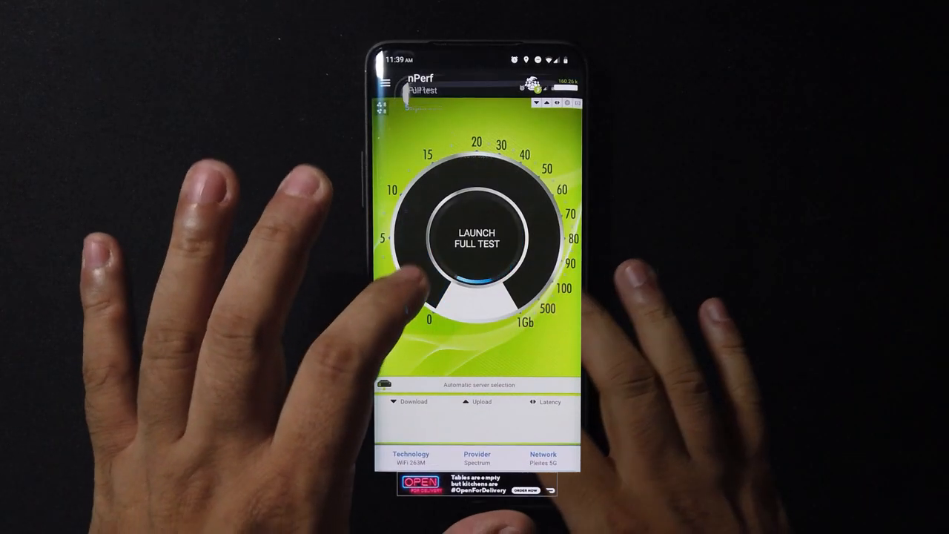
pyautogui.click(479, 237)
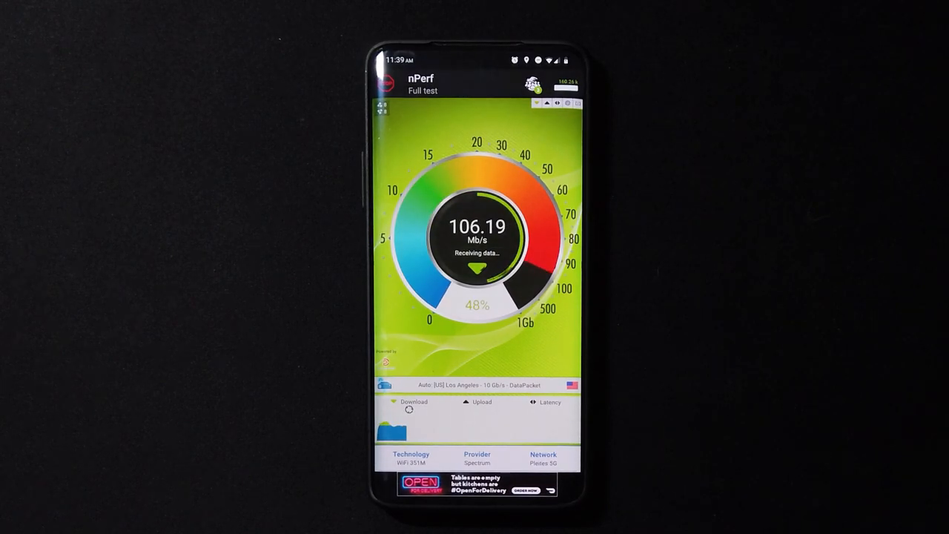